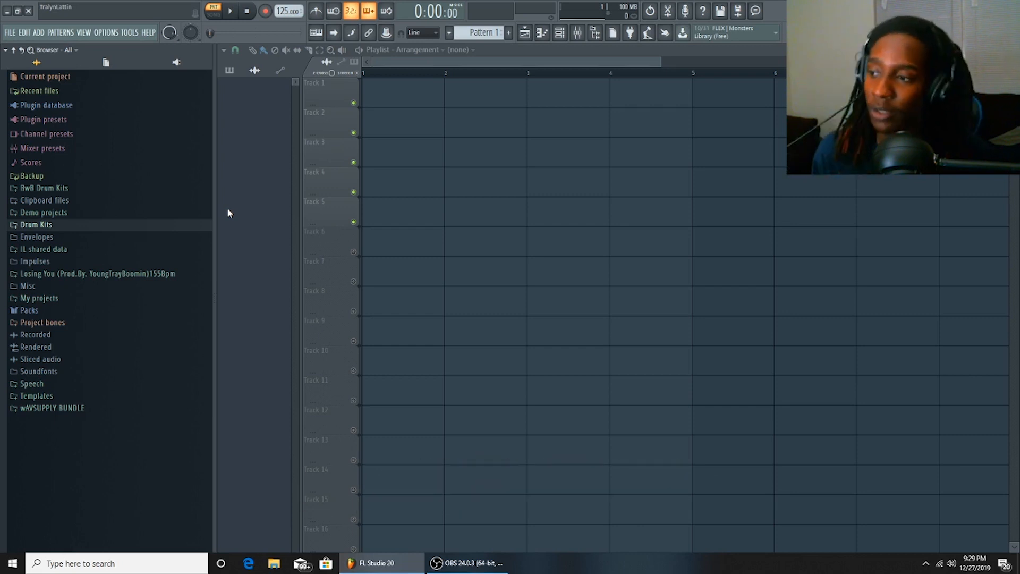
Expand the Drum Kits collection in the Browser
left_click(36, 225)
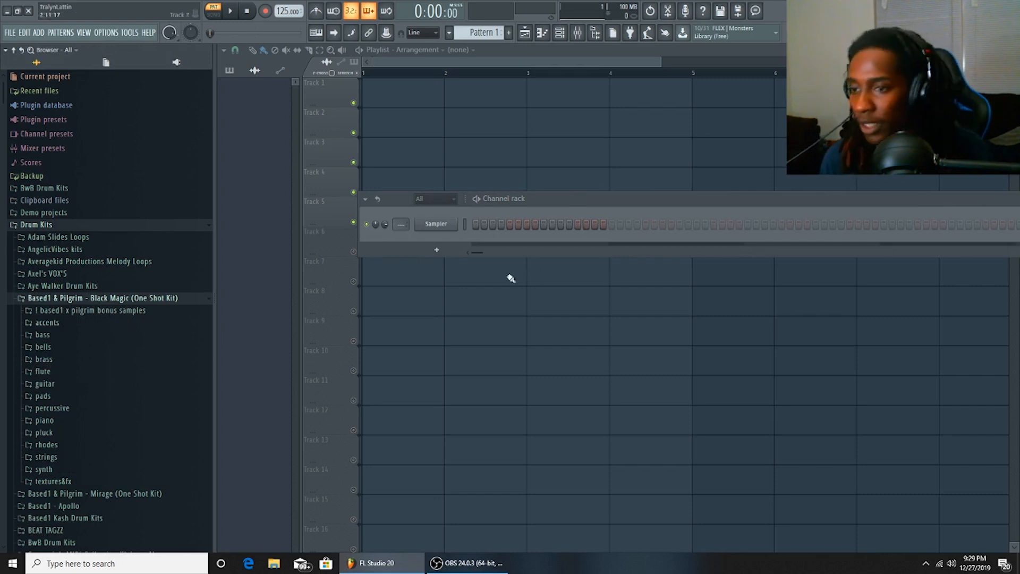
mouse_move(61, 433)
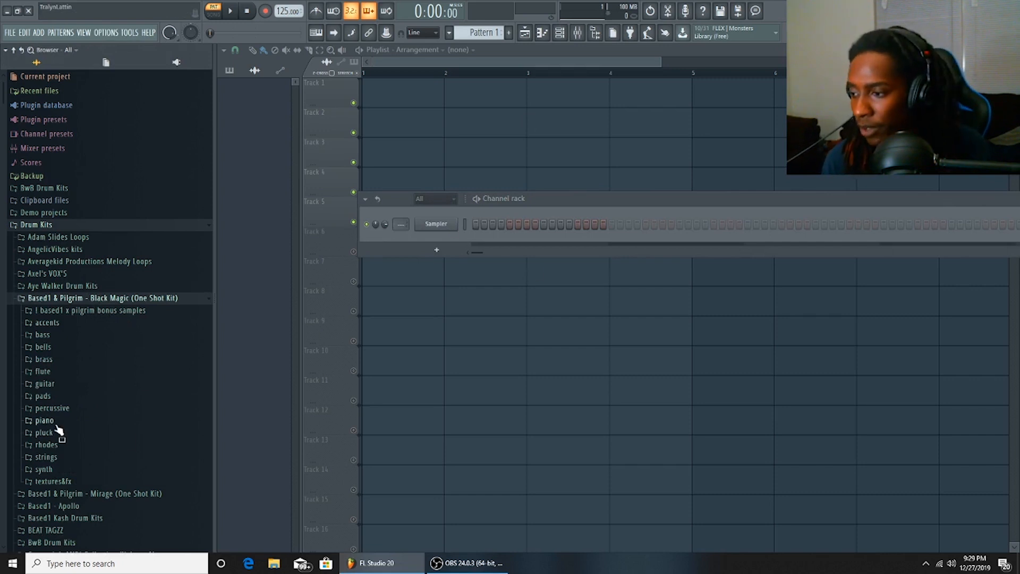
Open the rhodes sound folder in the Browser
left_click(40, 445)
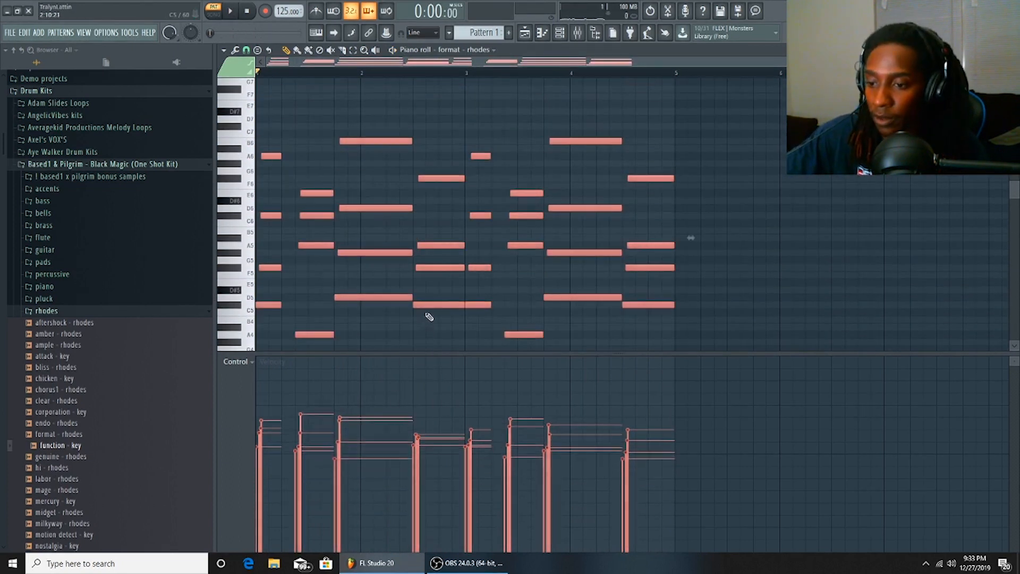
double_click(51, 330)
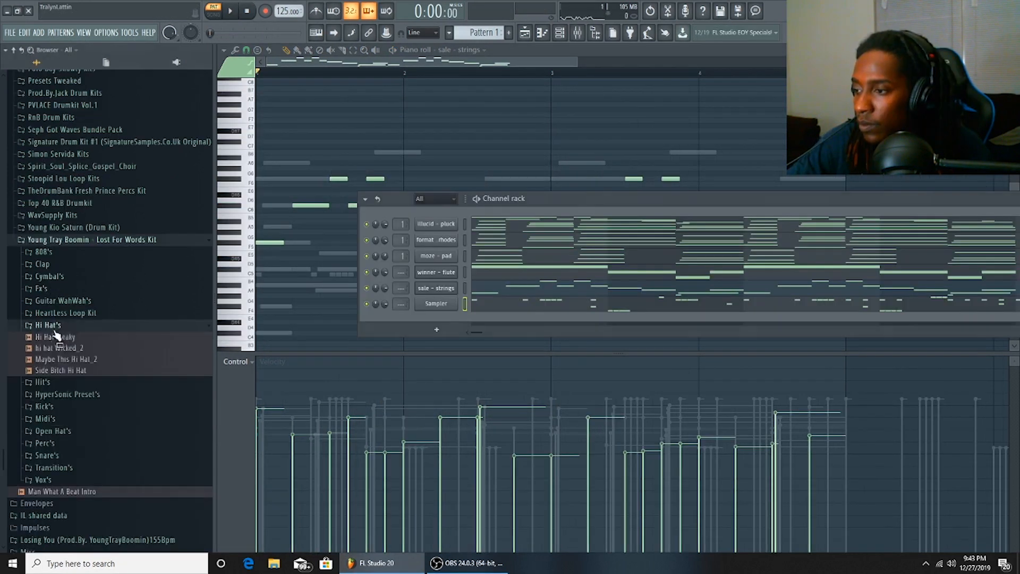
Drag the hi hat Wicked_2 sample into the Channel rack
left_click_drag(55, 336, 434, 303)
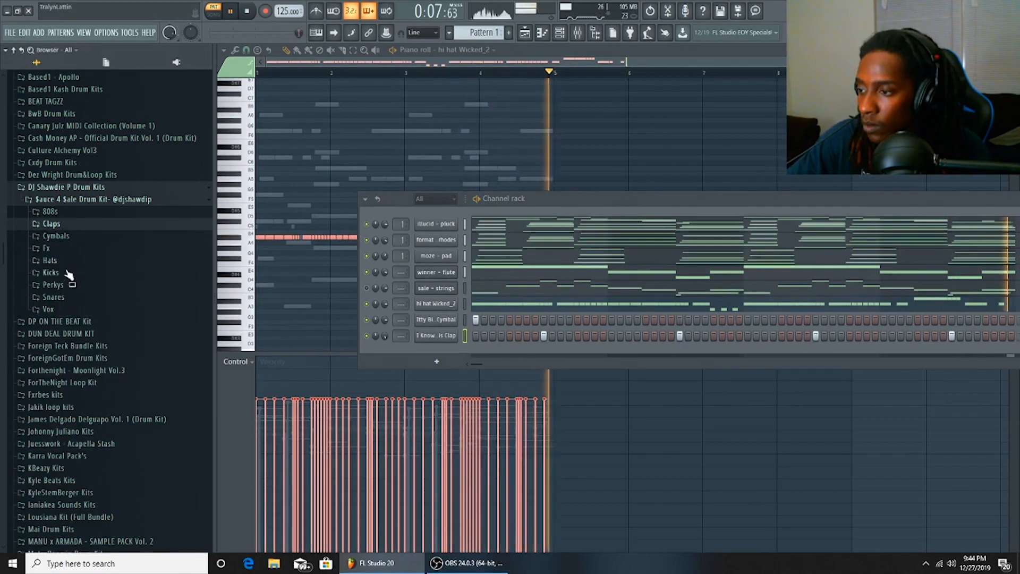
Open the Perkys percussion folder and add the tambourine sample as a new channel
left_click(52, 284)
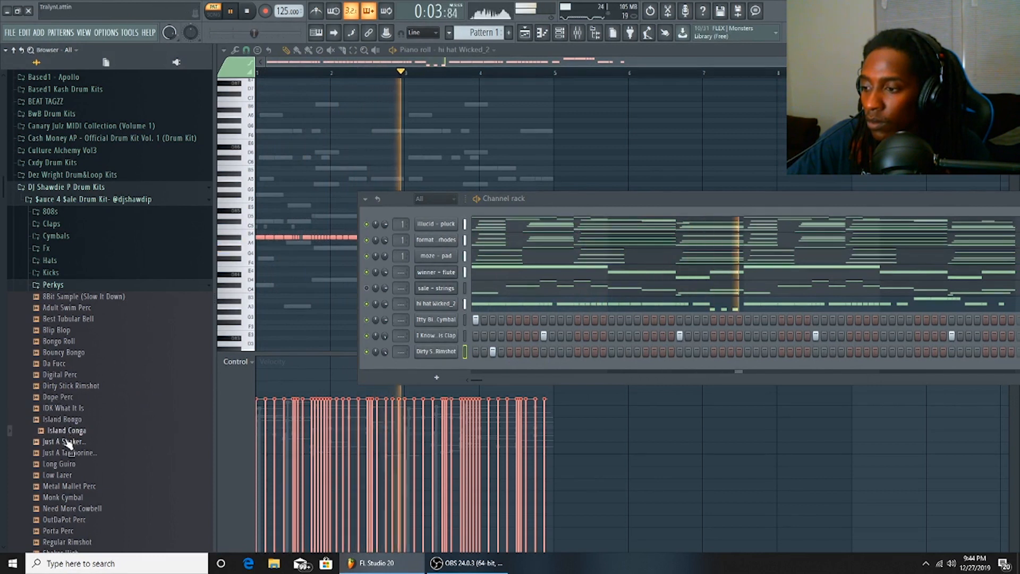
left_click_drag(65, 452, 85, 452)
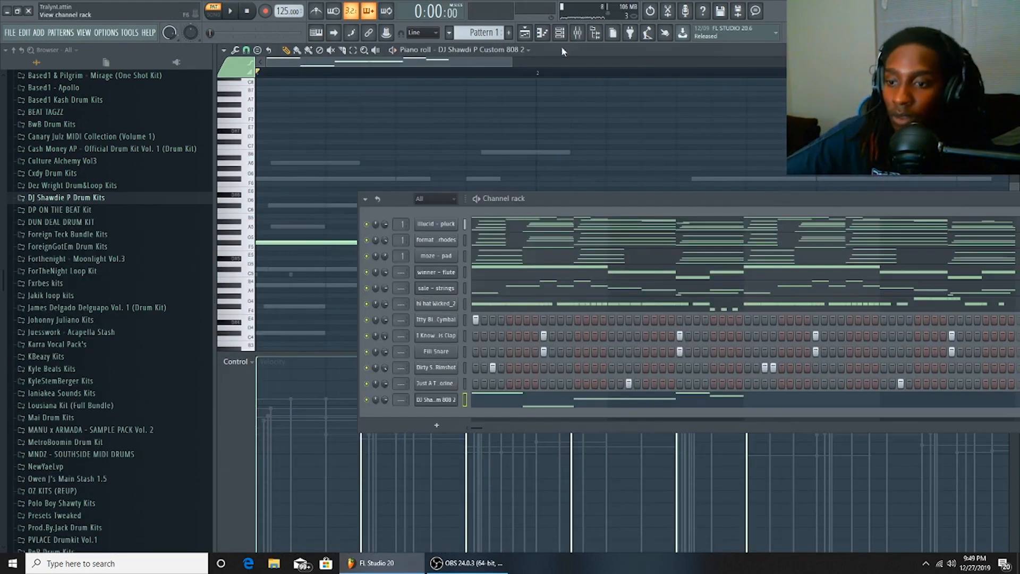
Check the Custom 808 2 sampler, add a bass note, and set snap to 1/4 step
left_click(436, 400)
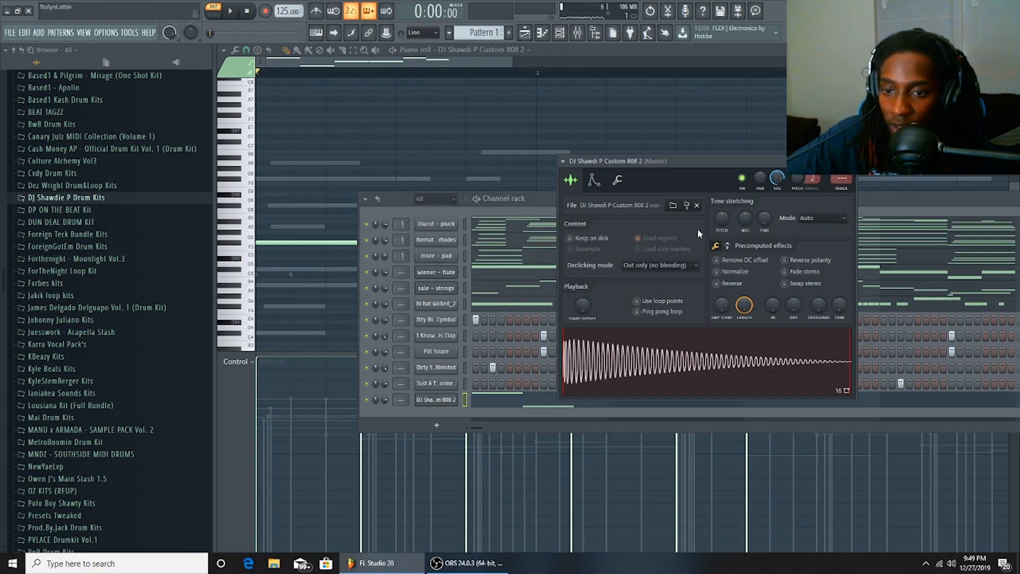
left_click(592, 180)
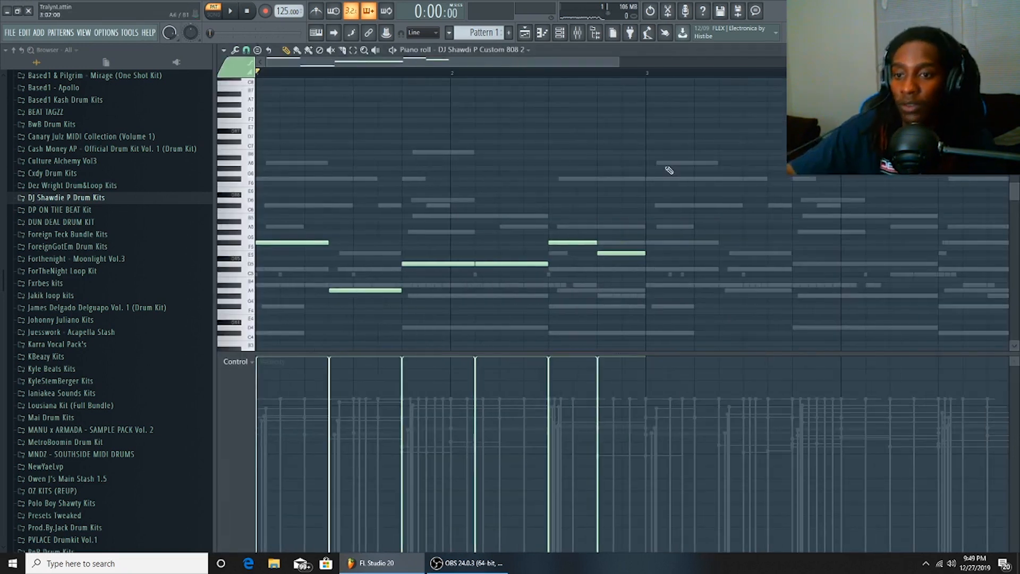
left_click(233, 12)
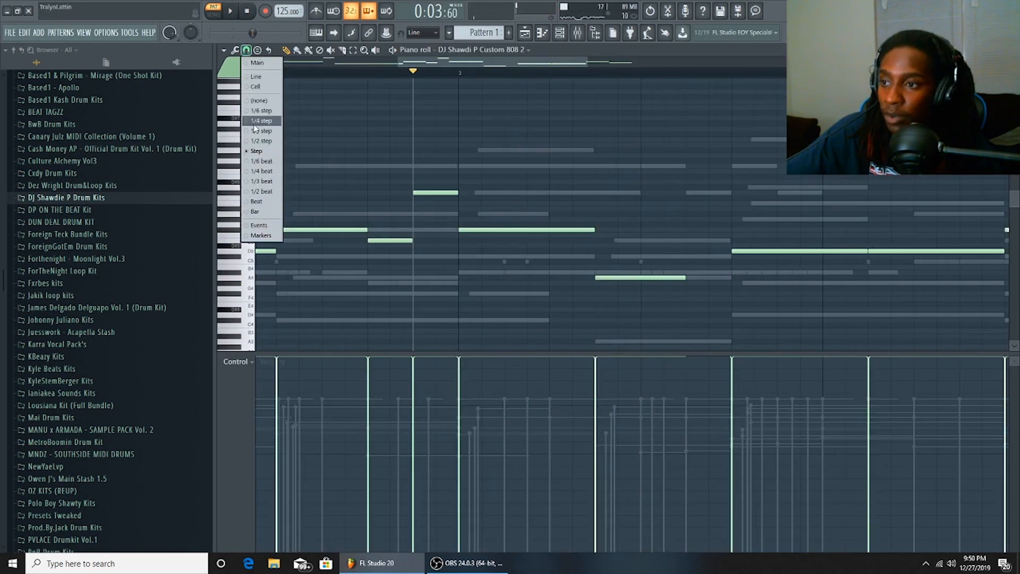
left_click(225, 11)
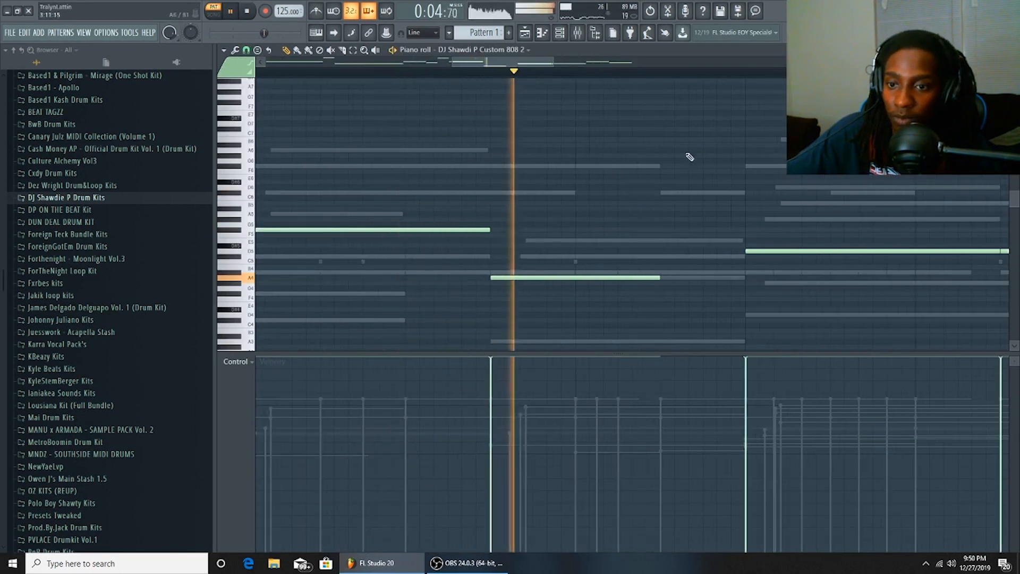